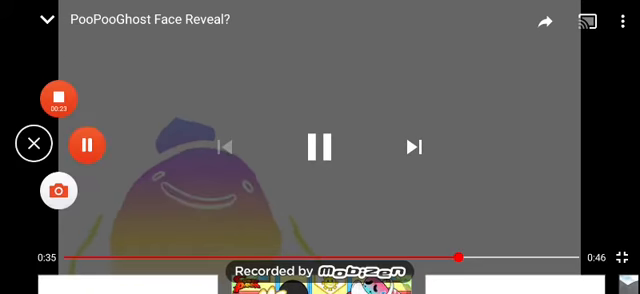
Watch 'PooPooGhost Face Reveal?' fullscreen with controls hidden, then pause at 0:36 of 0:46.
click(320, 147)
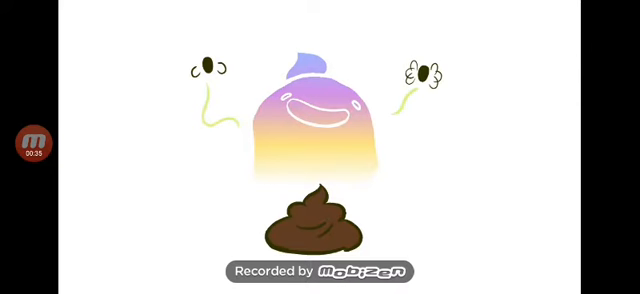
click(320, 147)
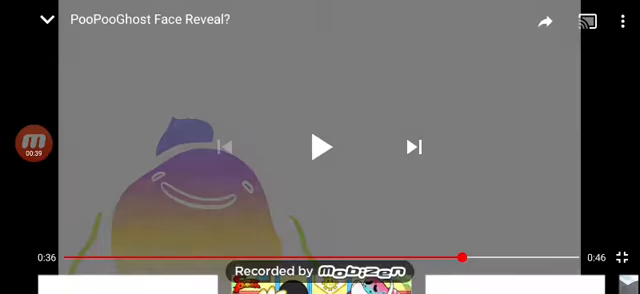